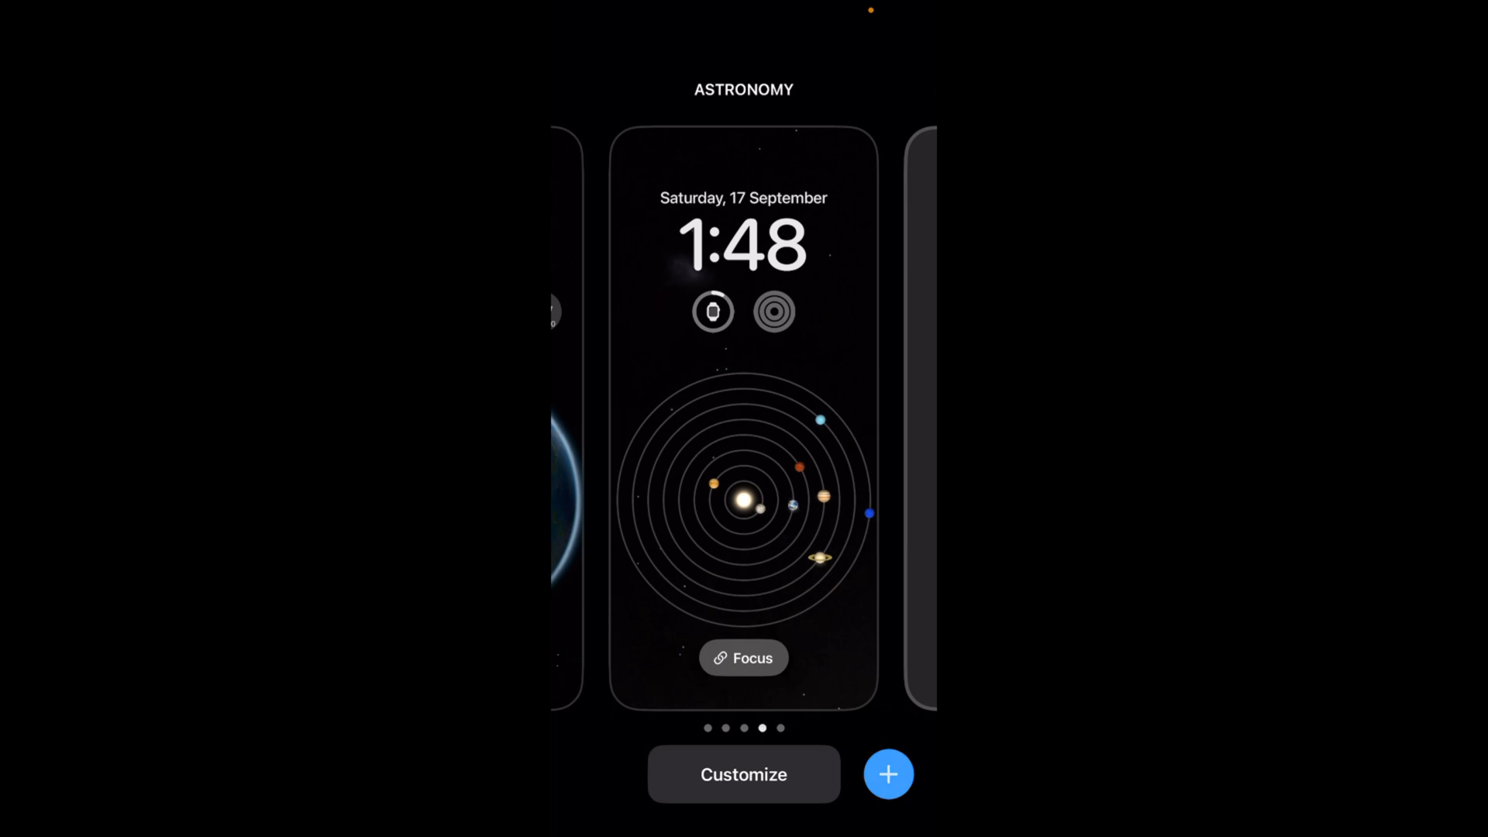
Start a new lock screen wallpaper and browse to the Weather & Astronomy designs
click(887, 774)
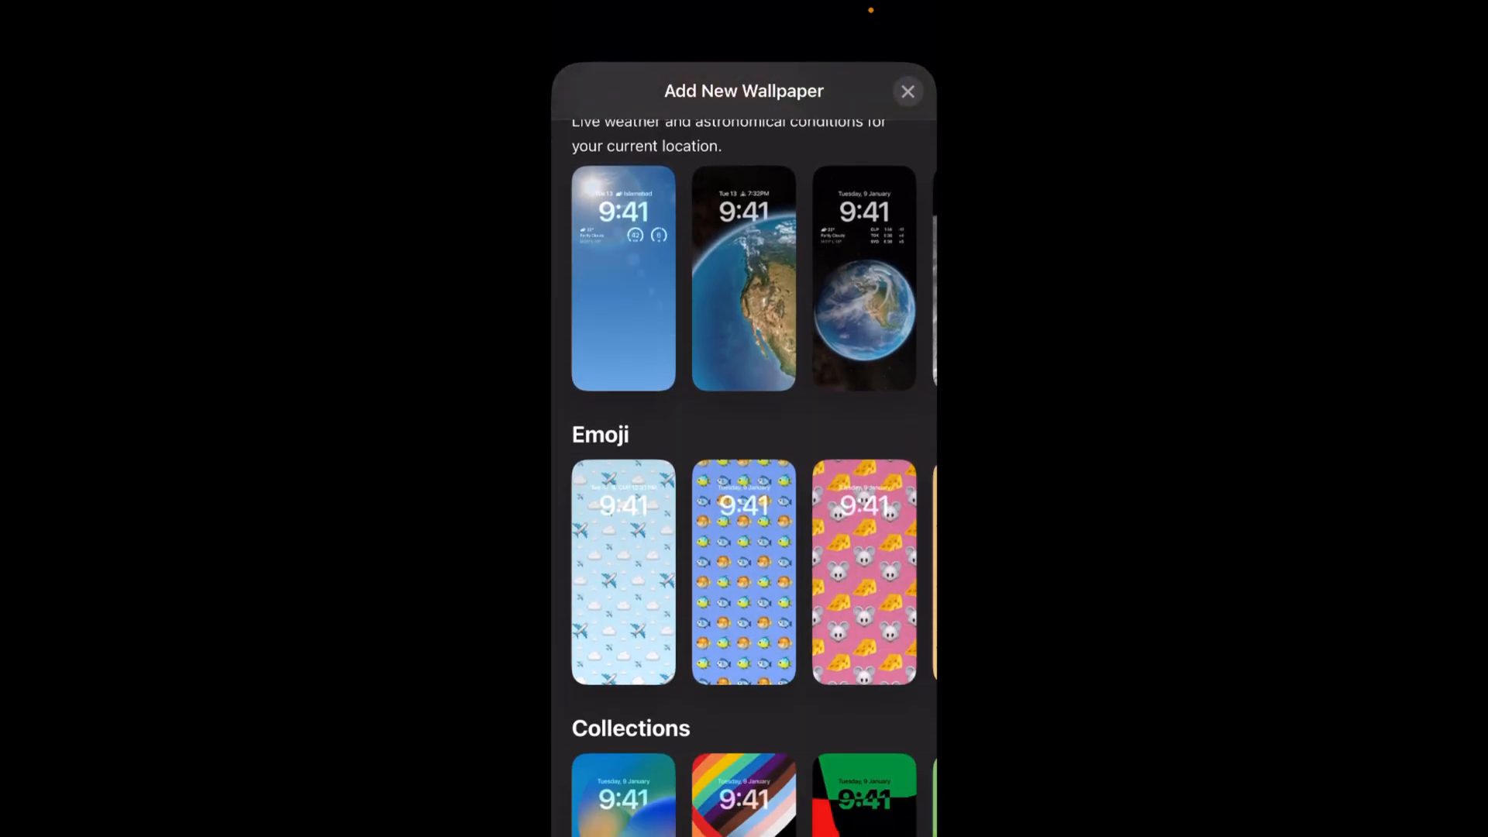
scroll(down, 3)
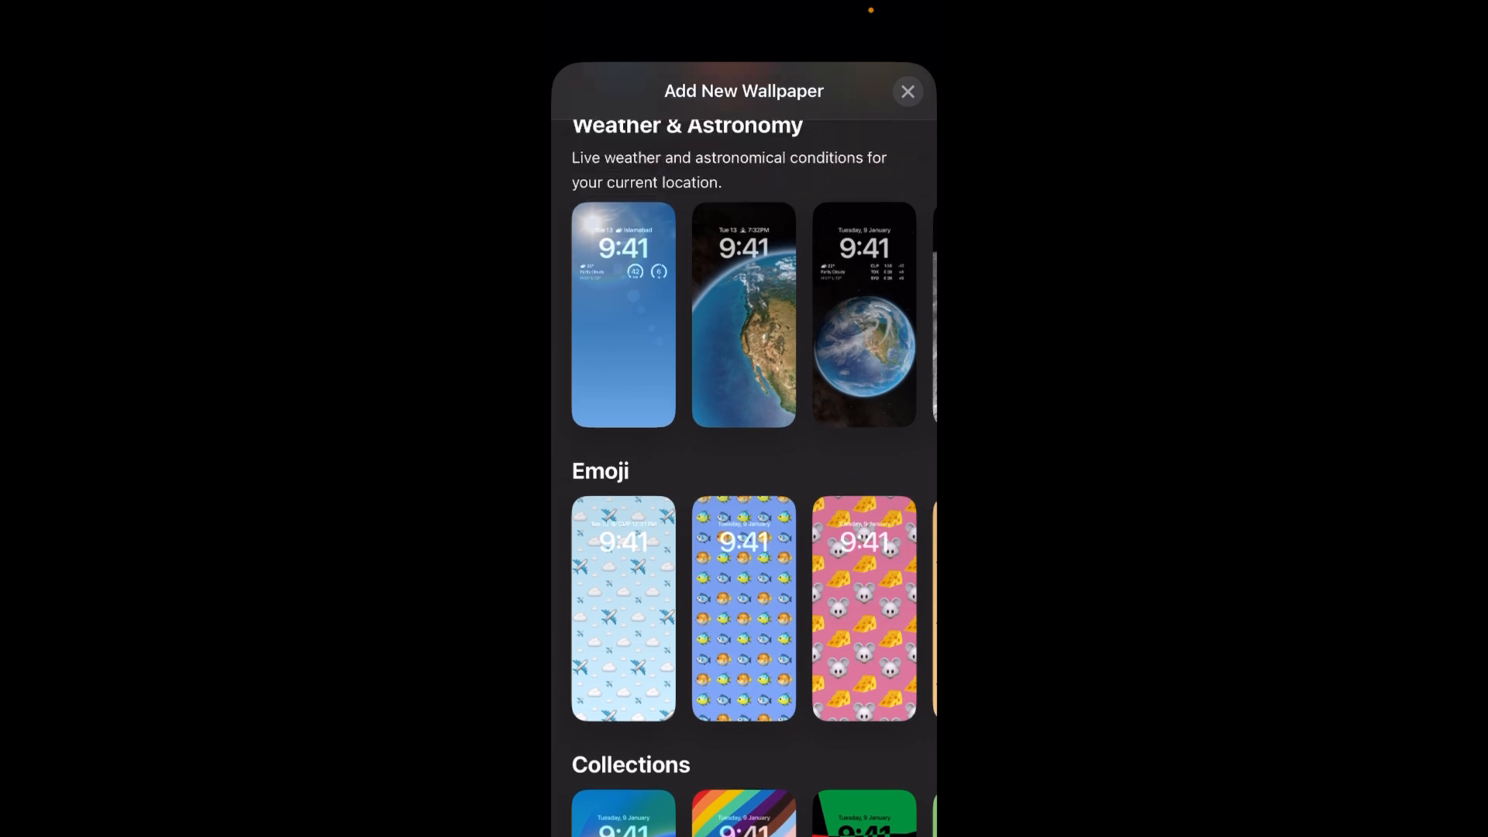
scroll(left, 3)
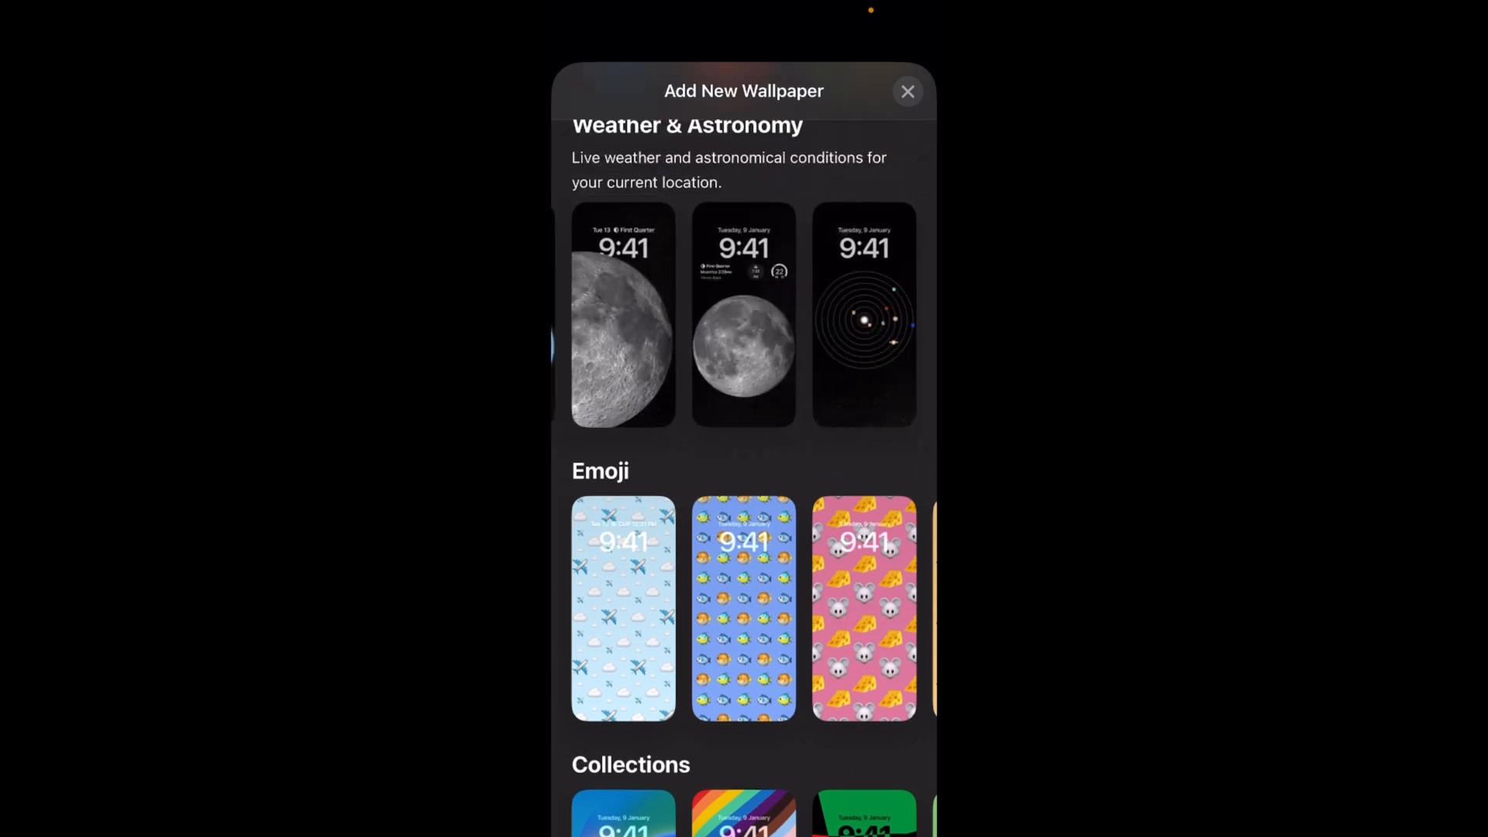
Choose the moon Astronomy wallpaper and bring up the clock's Font & Color options
click(623, 314)
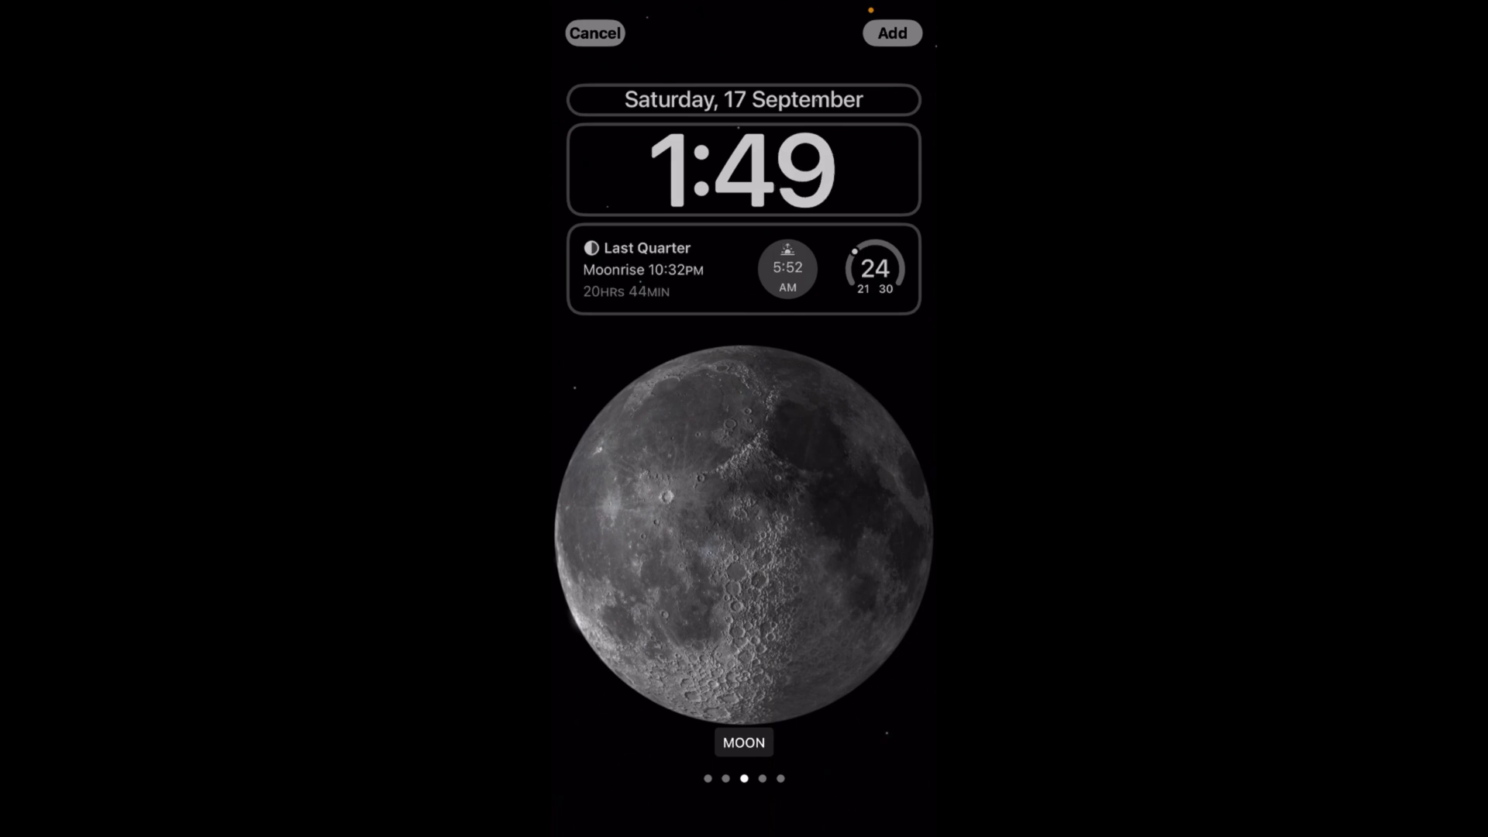
click(743, 169)
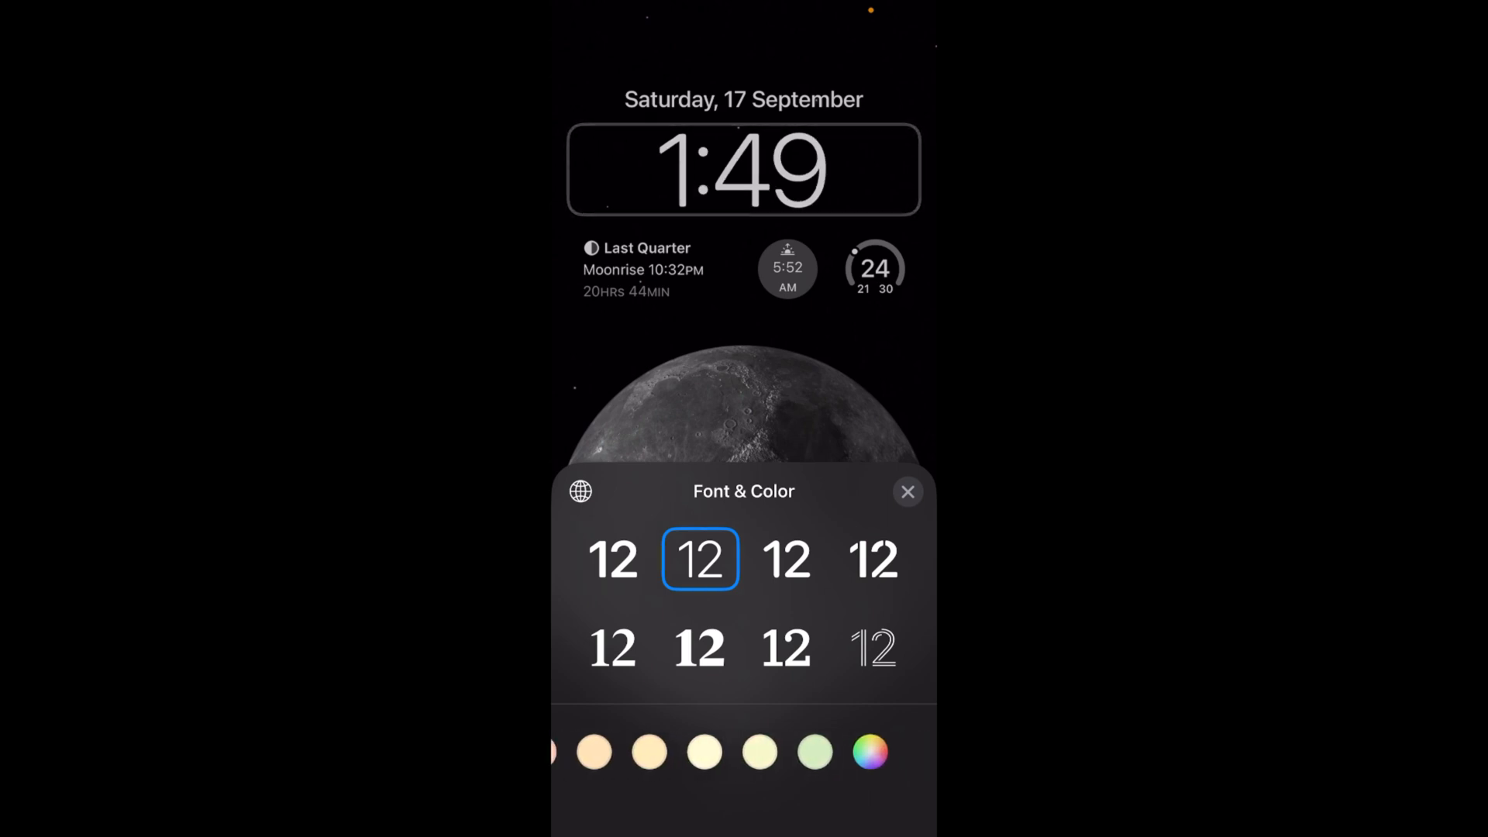
Set the clock colour to white from the full colour grid after trying red
click(868, 753)
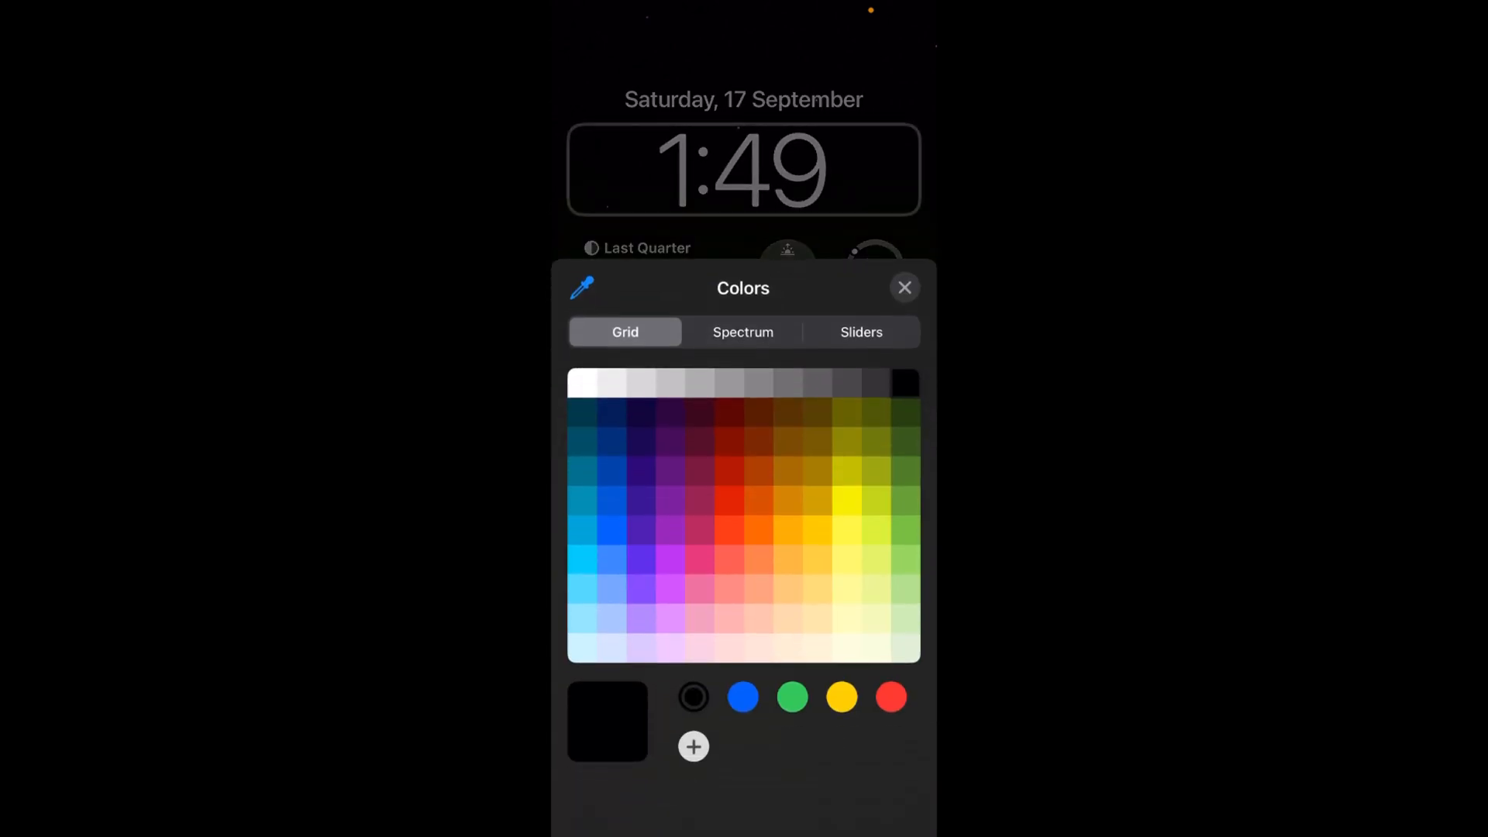
click(728, 471)
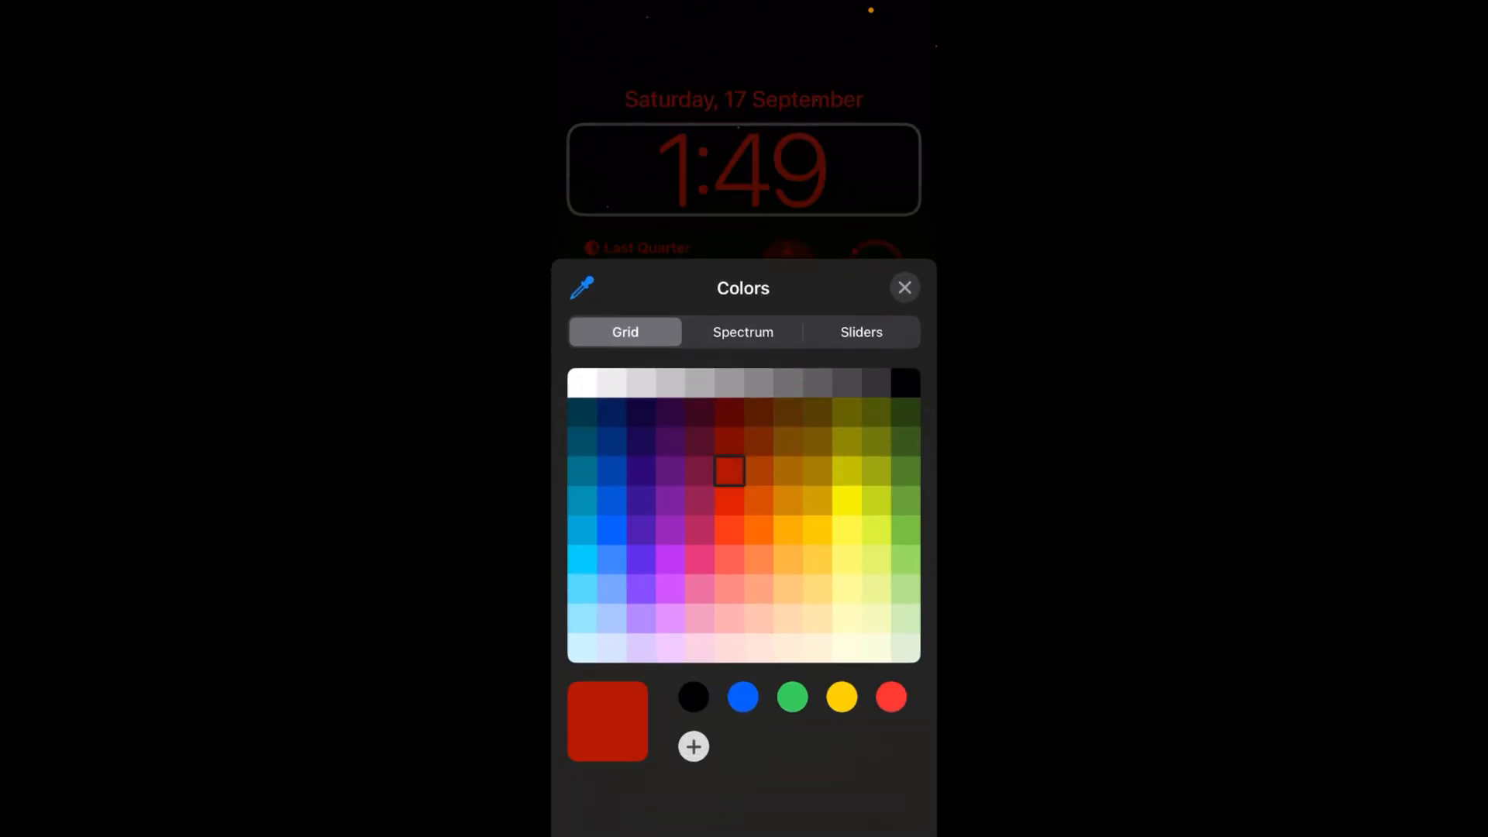
click(583, 383)
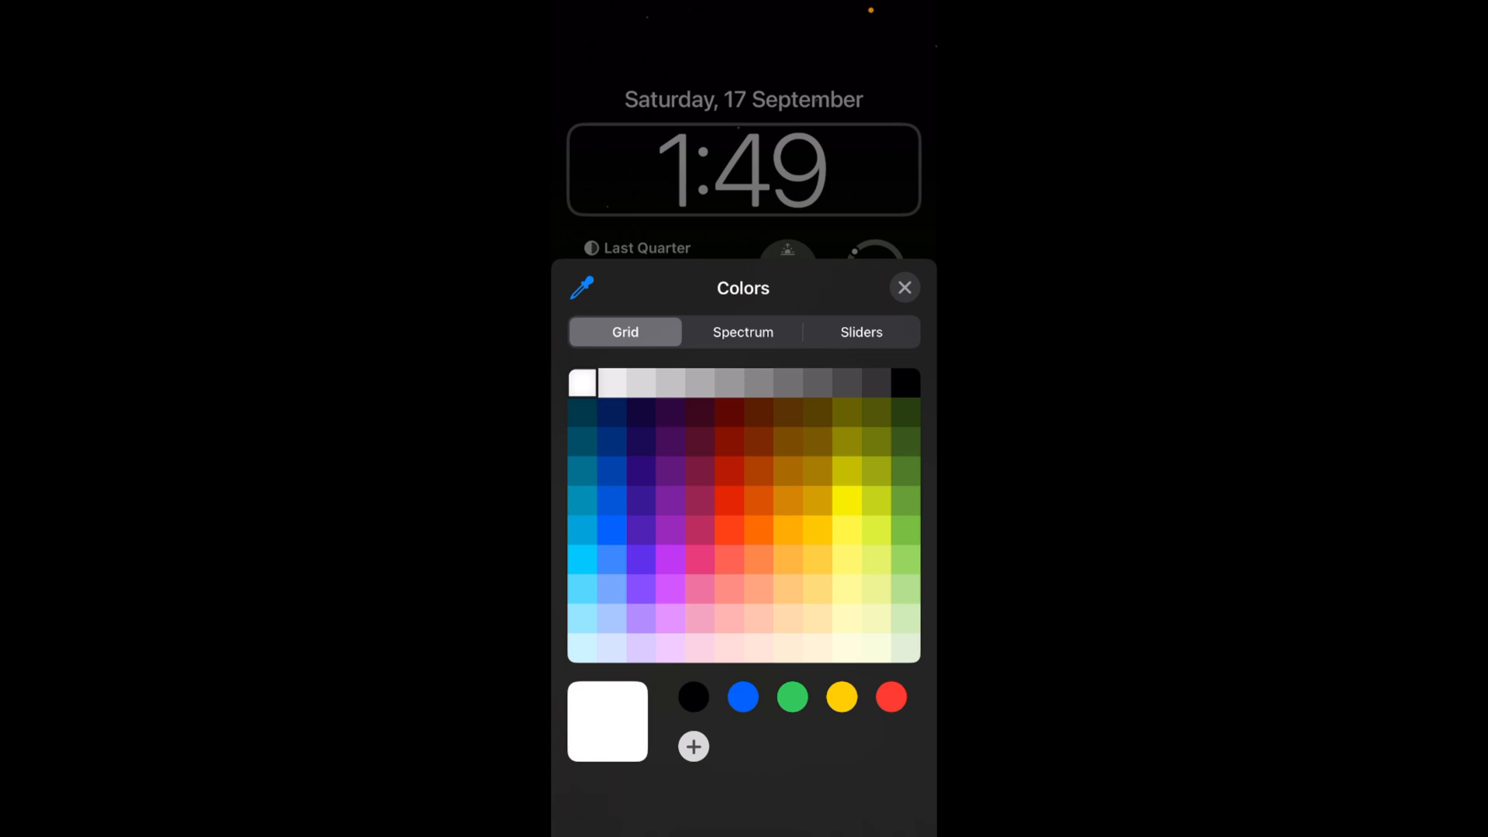
click(902, 286)
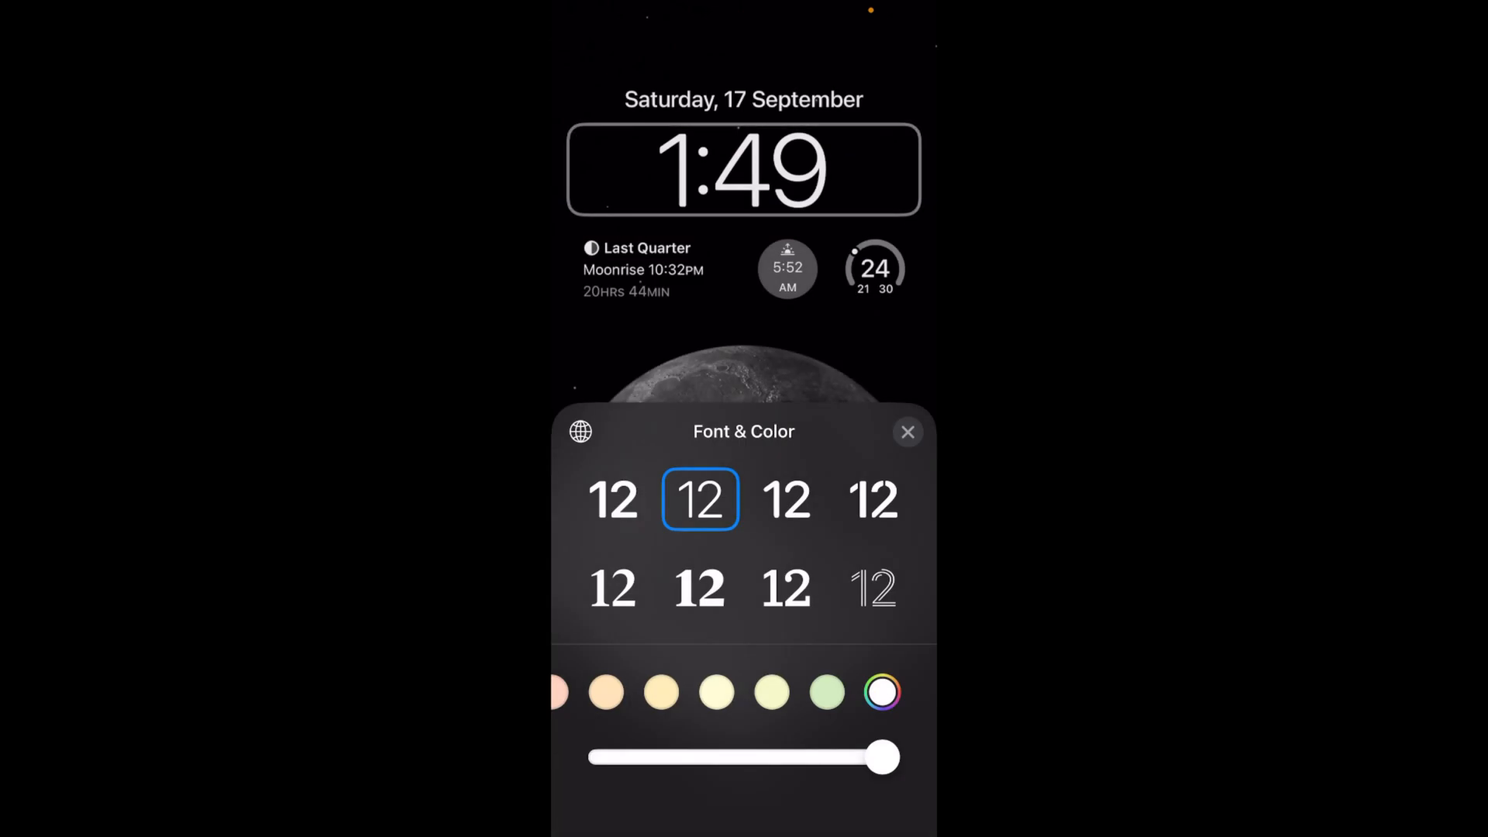
Try Arabic Indic numerals, revert the clock to standard Arabic digits and finish Font & Color
click(580, 431)
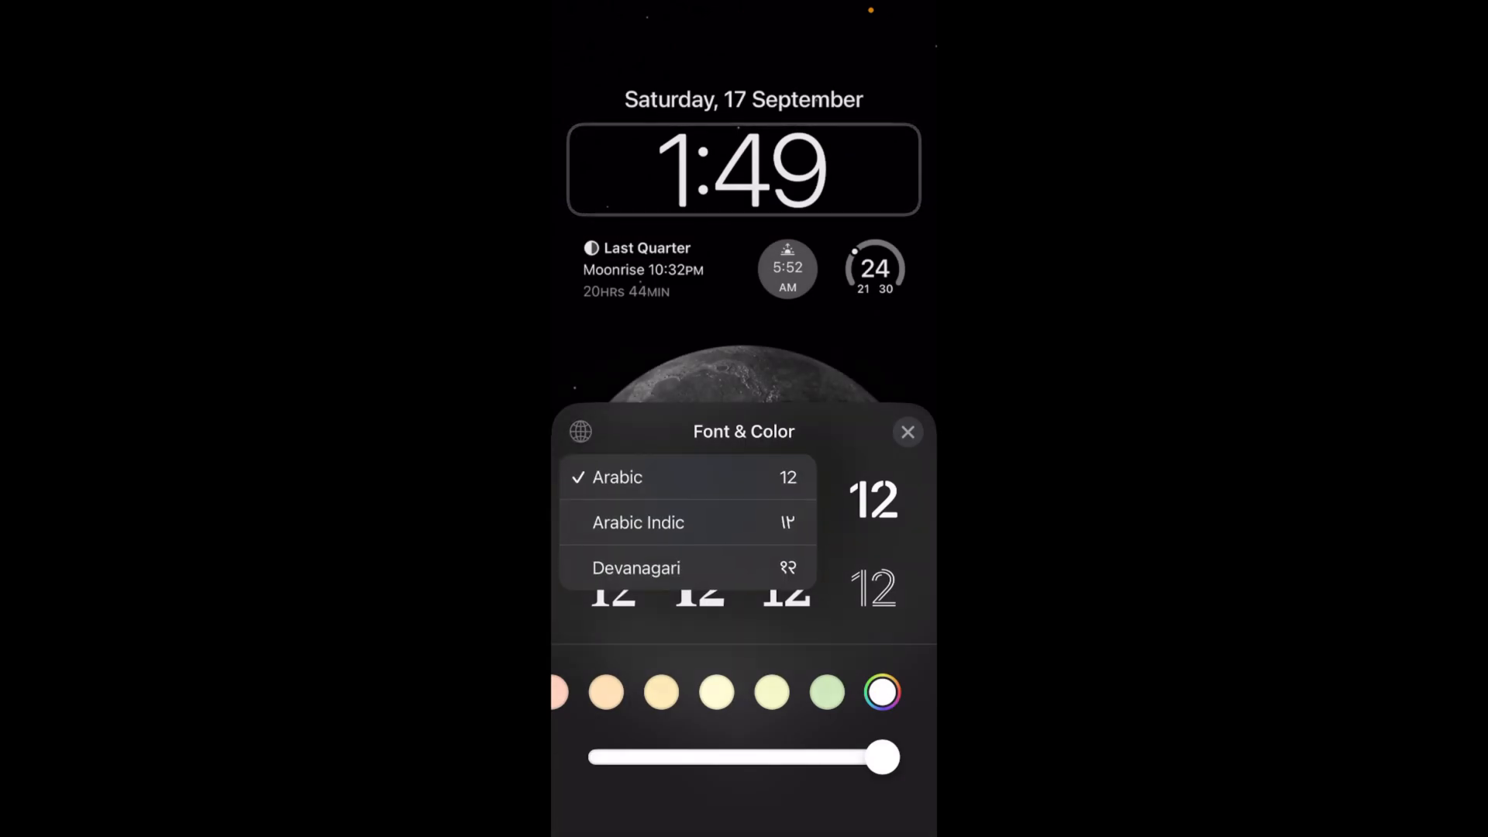
click(636, 522)
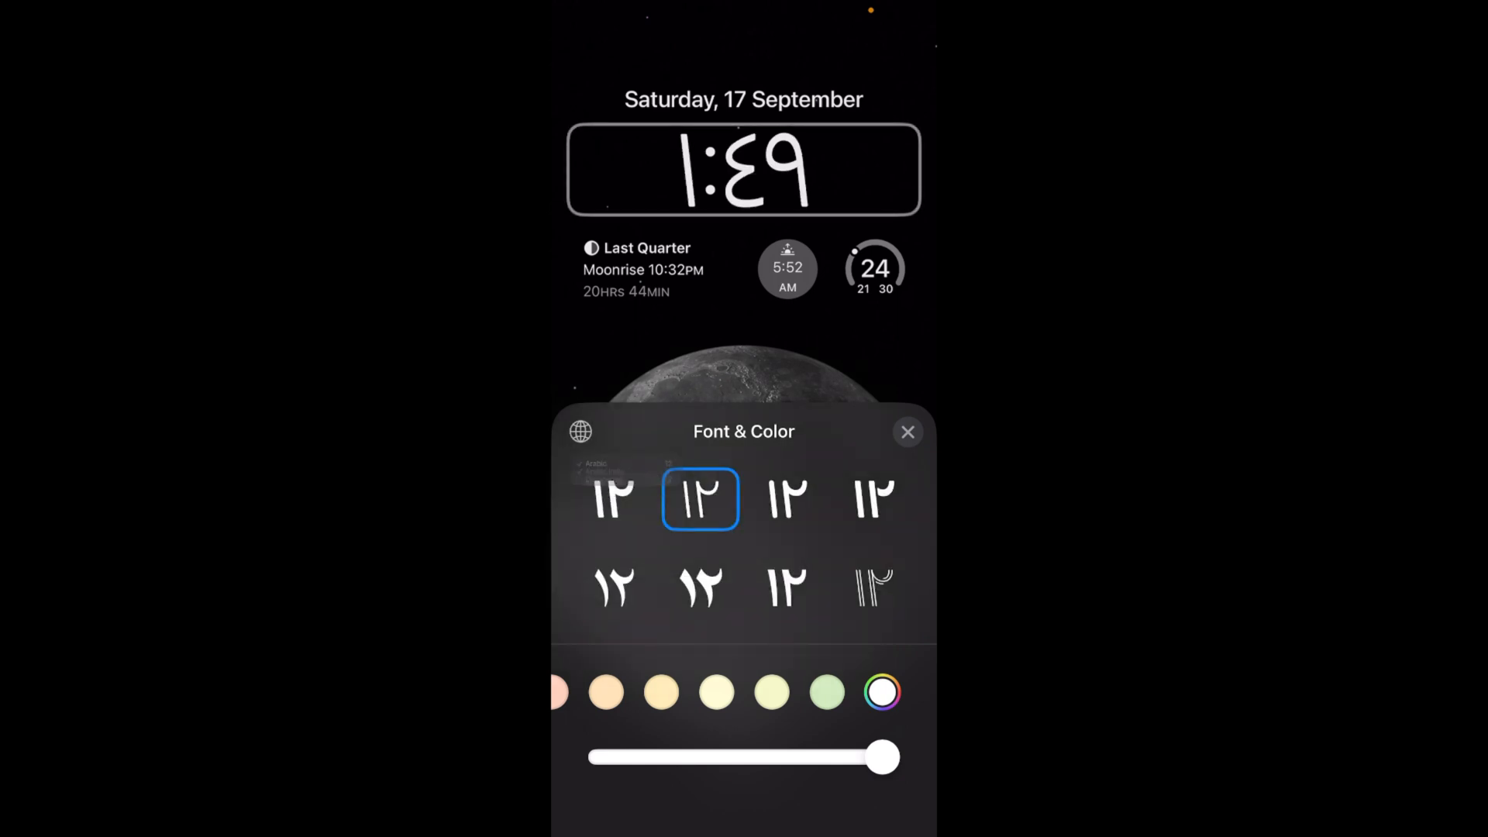
click(579, 431)
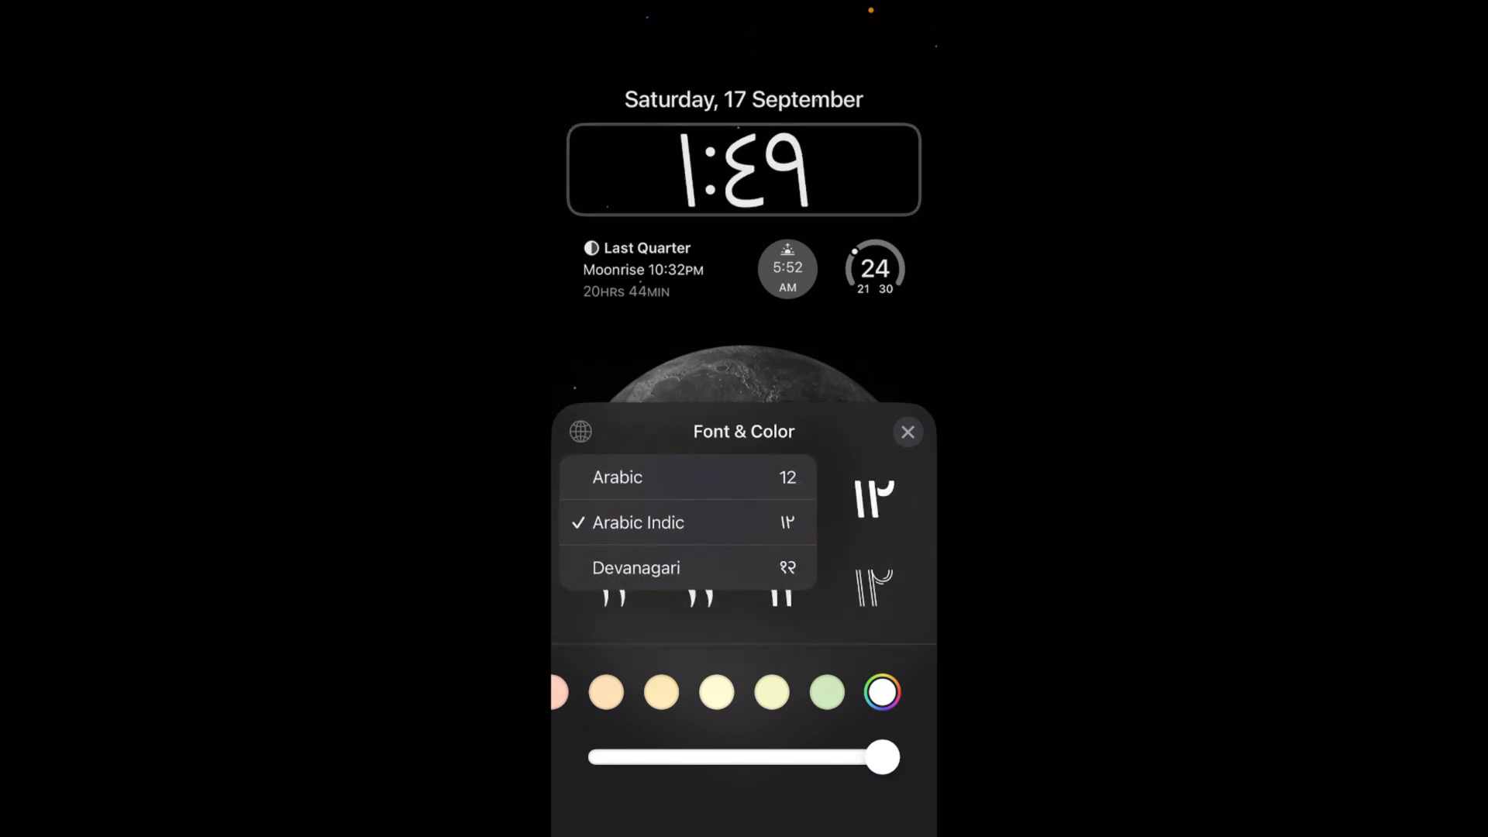
click(635, 567)
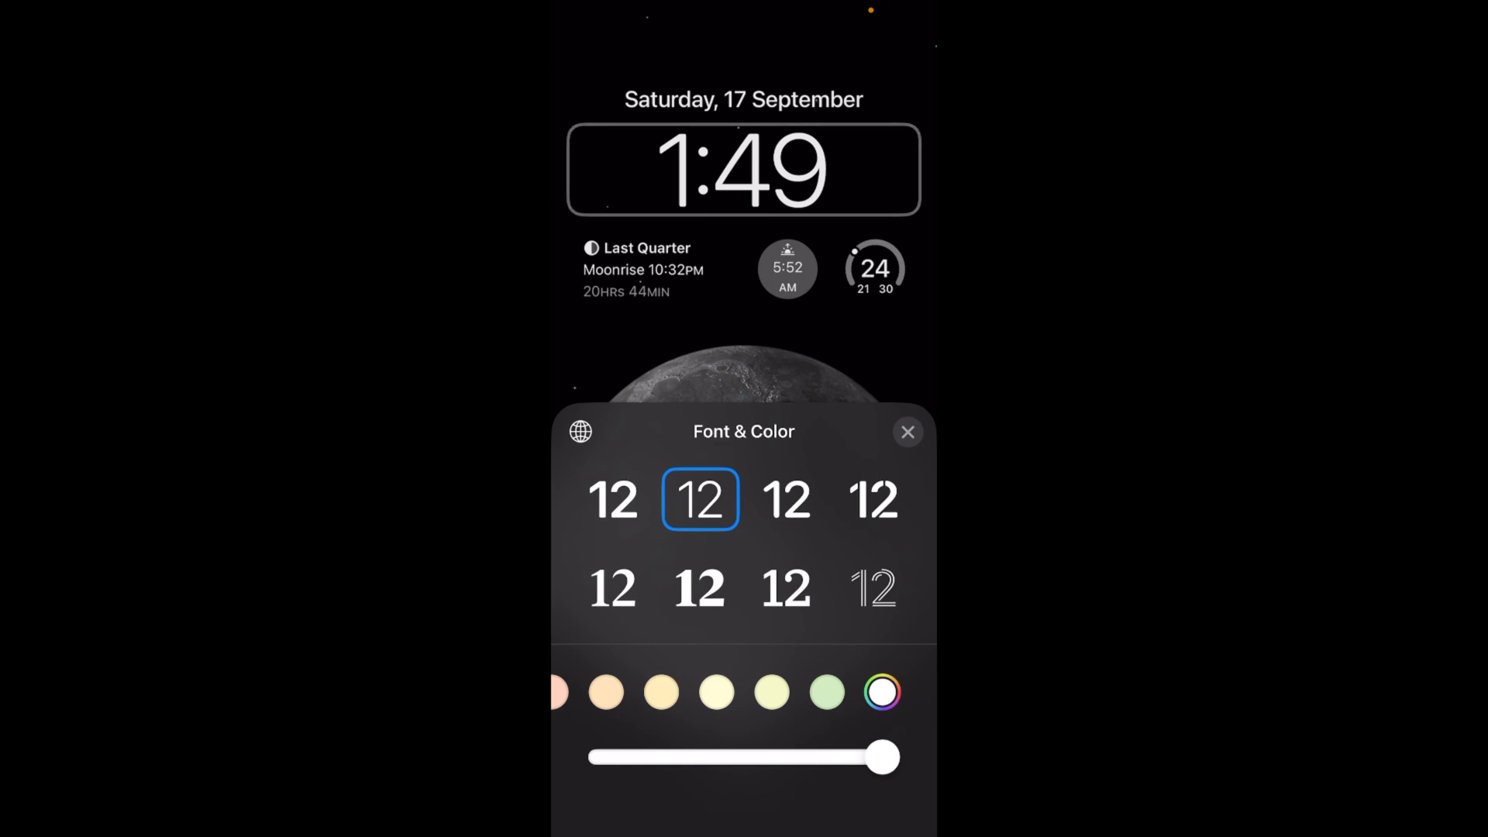
click(907, 432)
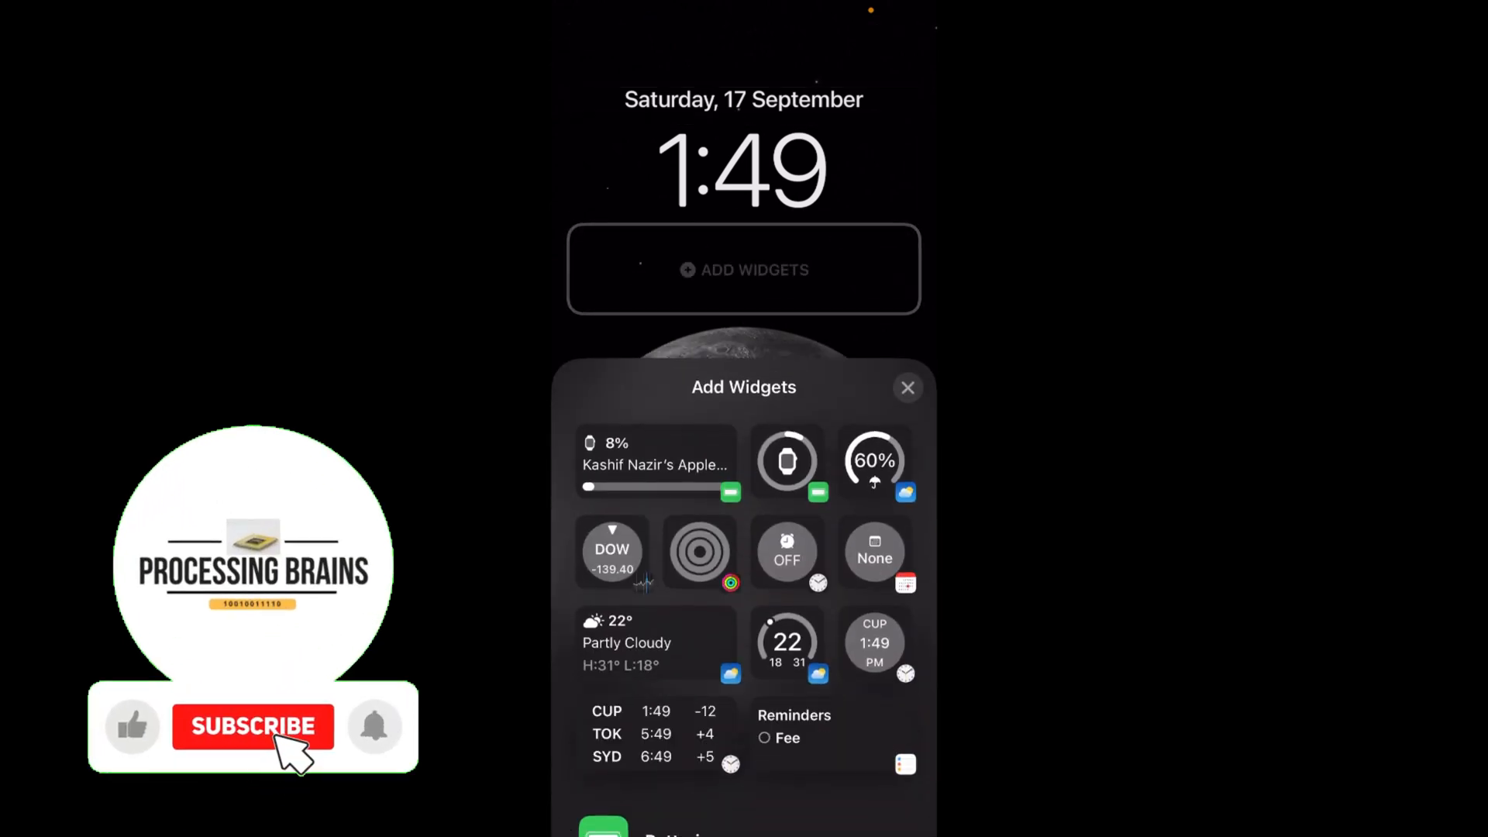
Add the alarm, watch battery, rain chance and calendar widgets to the widget row
click(253, 725)
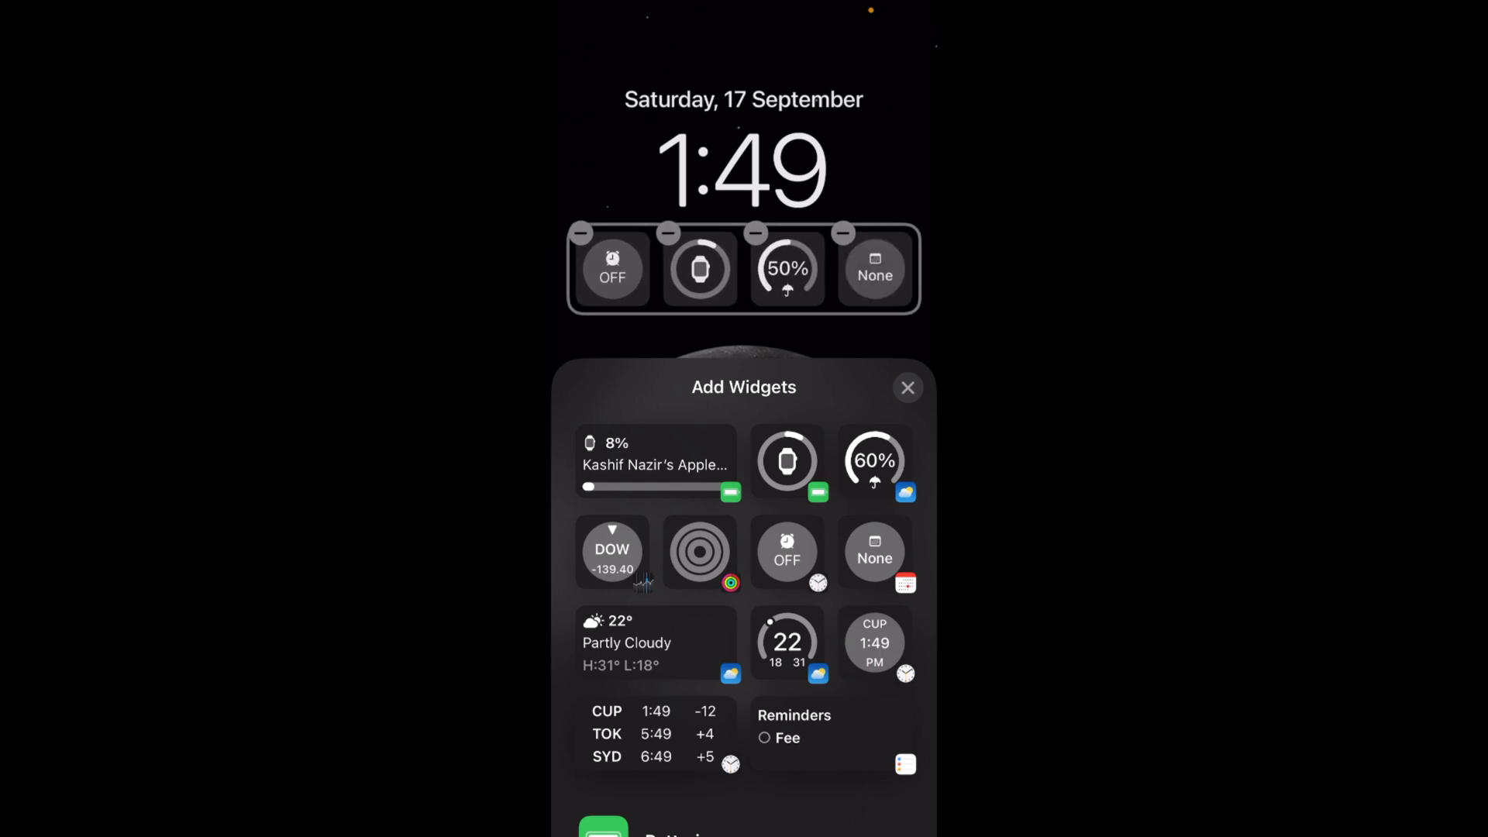
click(906, 387)
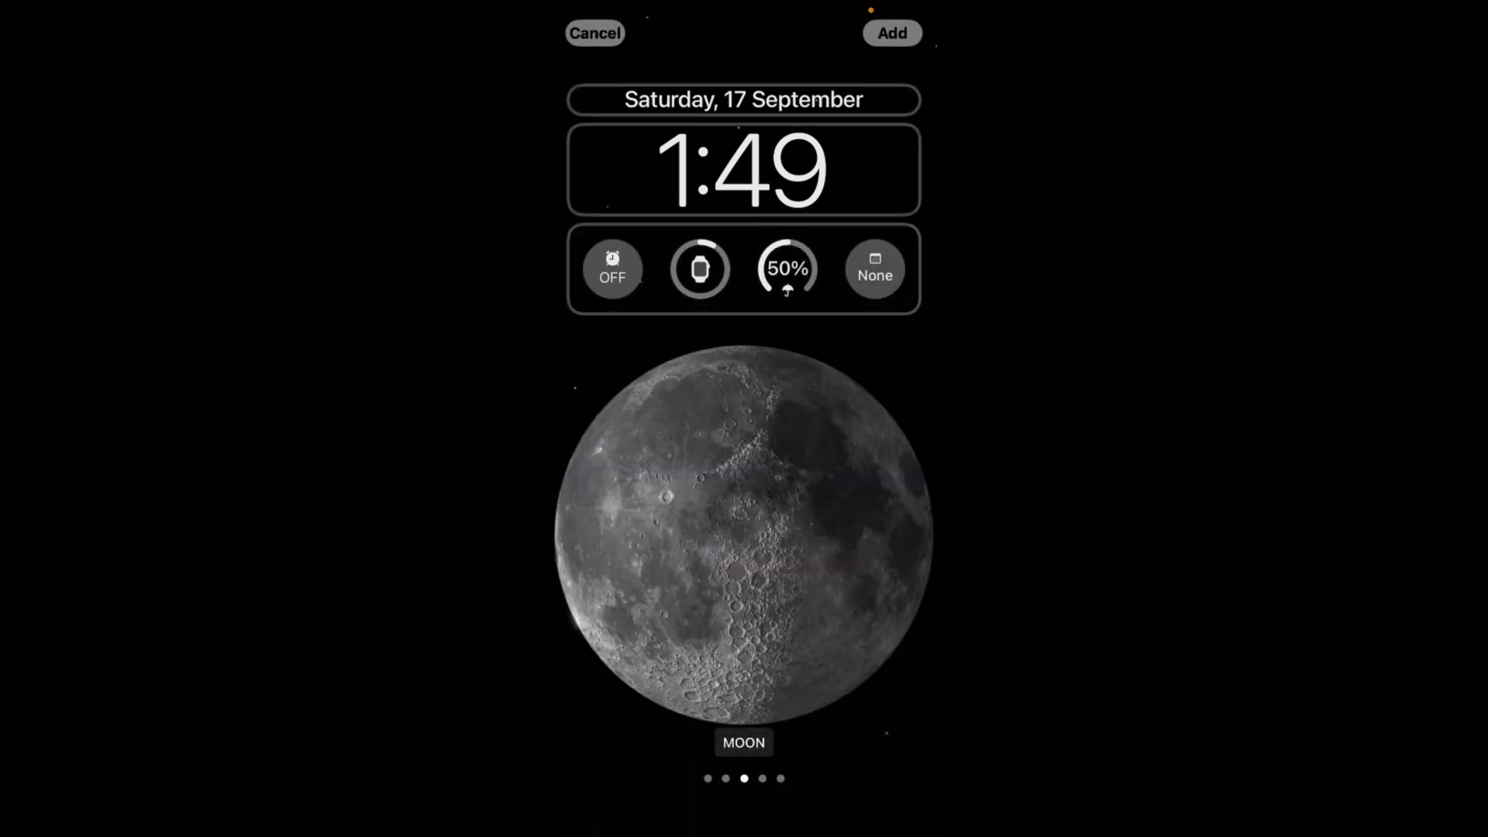
Save the finished moon lock screen with Add
click(890, 33)
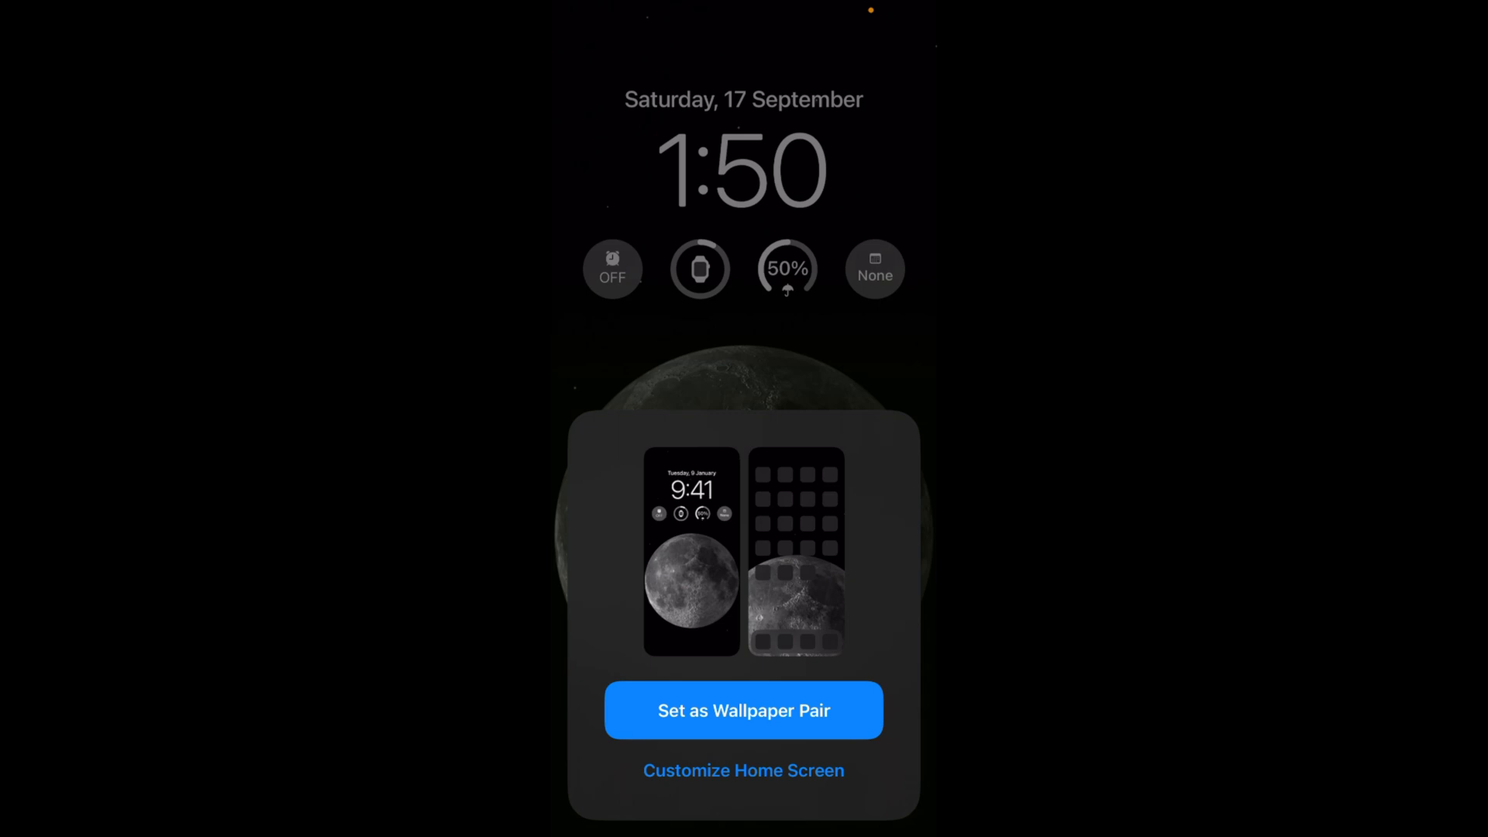
Set the moon design as a wallpaper pair for lock and home screens
click(742, 710)
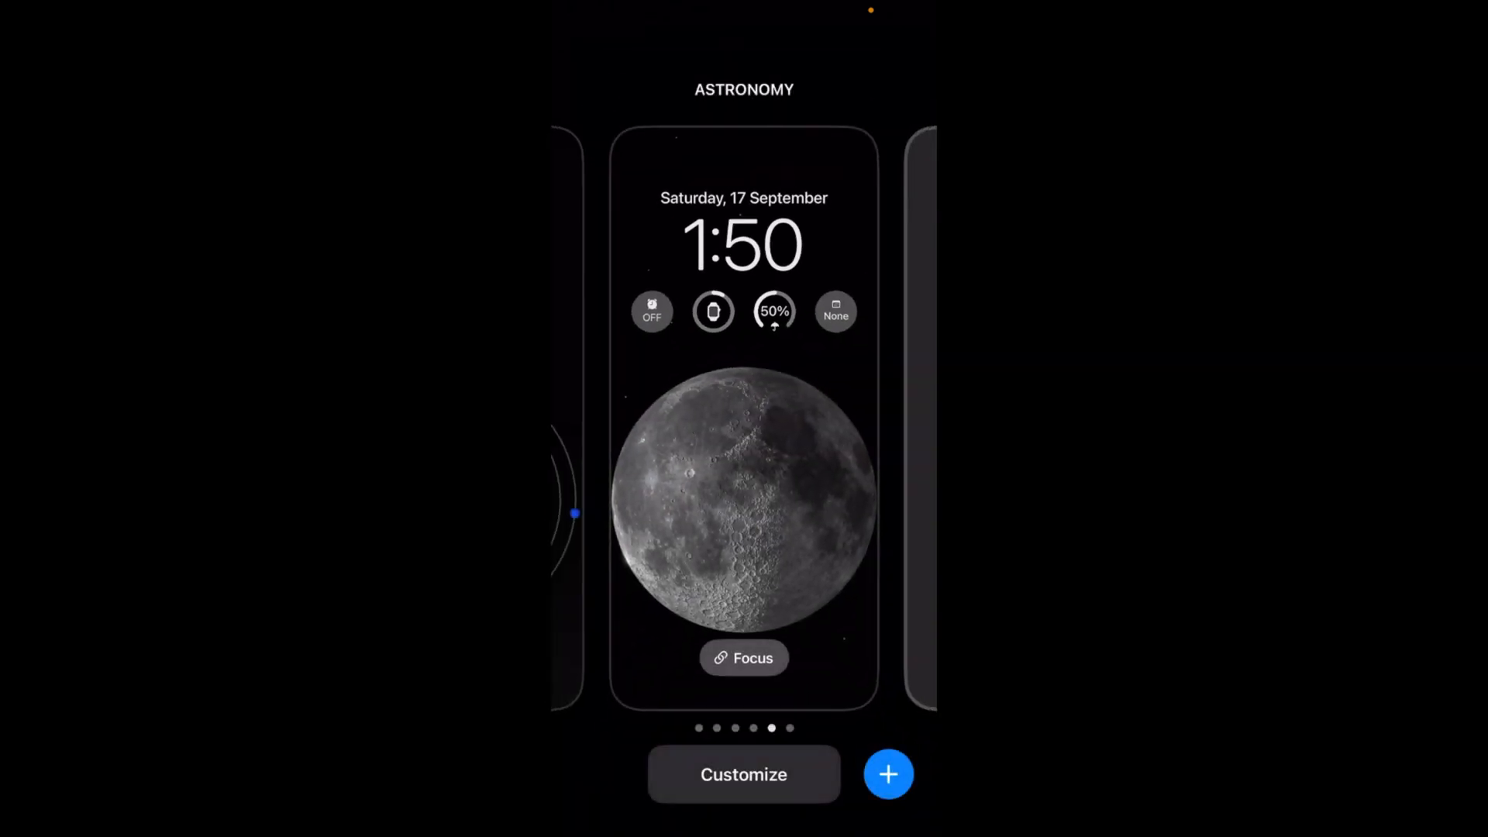